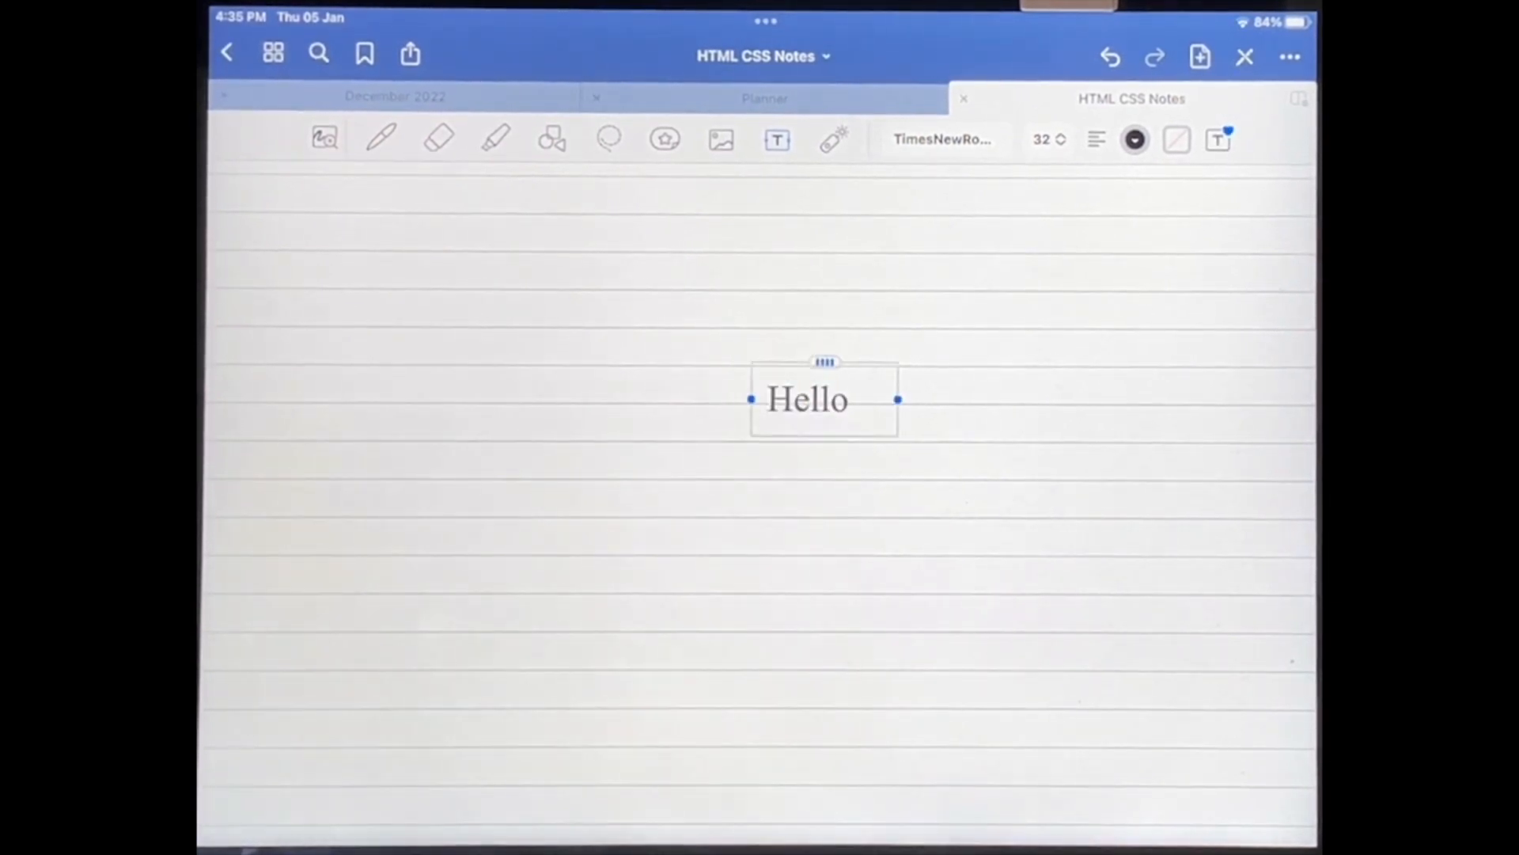
Step: Select the Hello text box and bring up its Text Box Style settings
{"action": "left_click", "coordinate": [809, 399]}
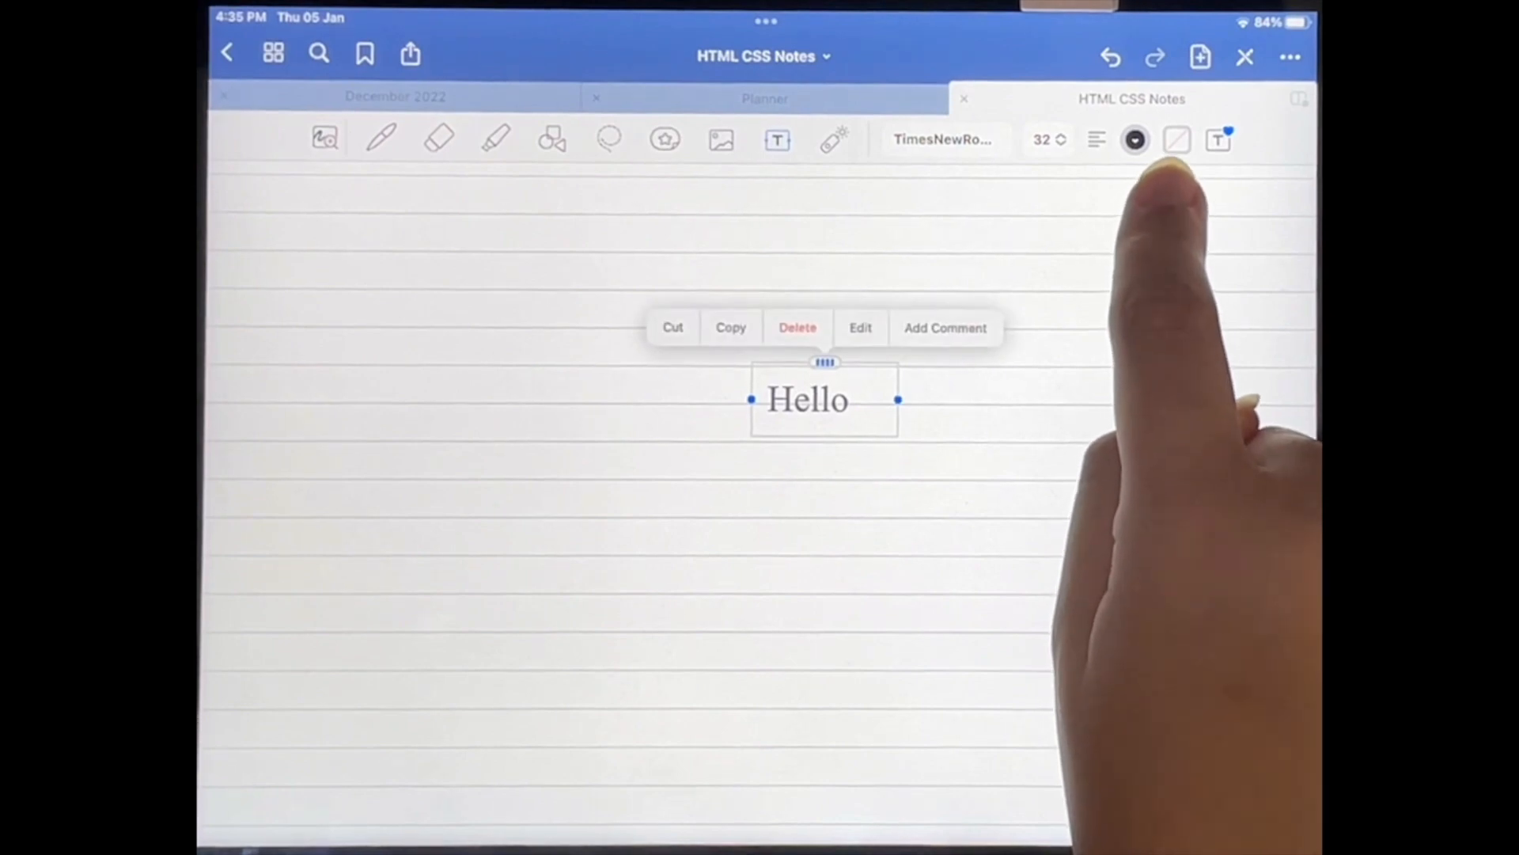
{"action": "left_click", "coordinate": [1137, 139]}
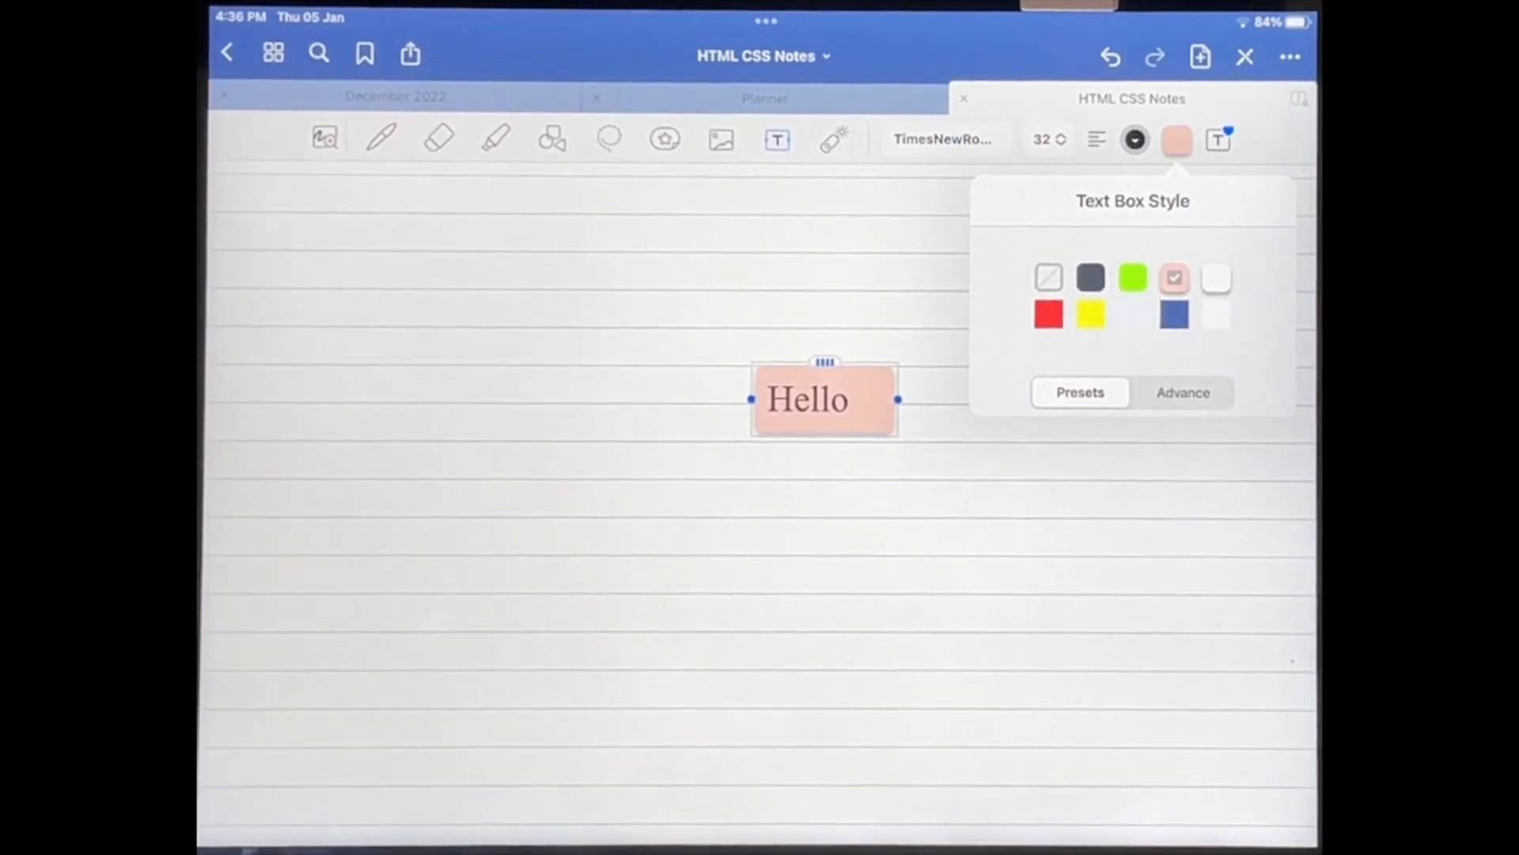
Step: Switch to the Advance settings showing pink background, 7 pt corners, shadow and 10 pt padding
{"action": "left_click", "coordinate": [1182, 392]}
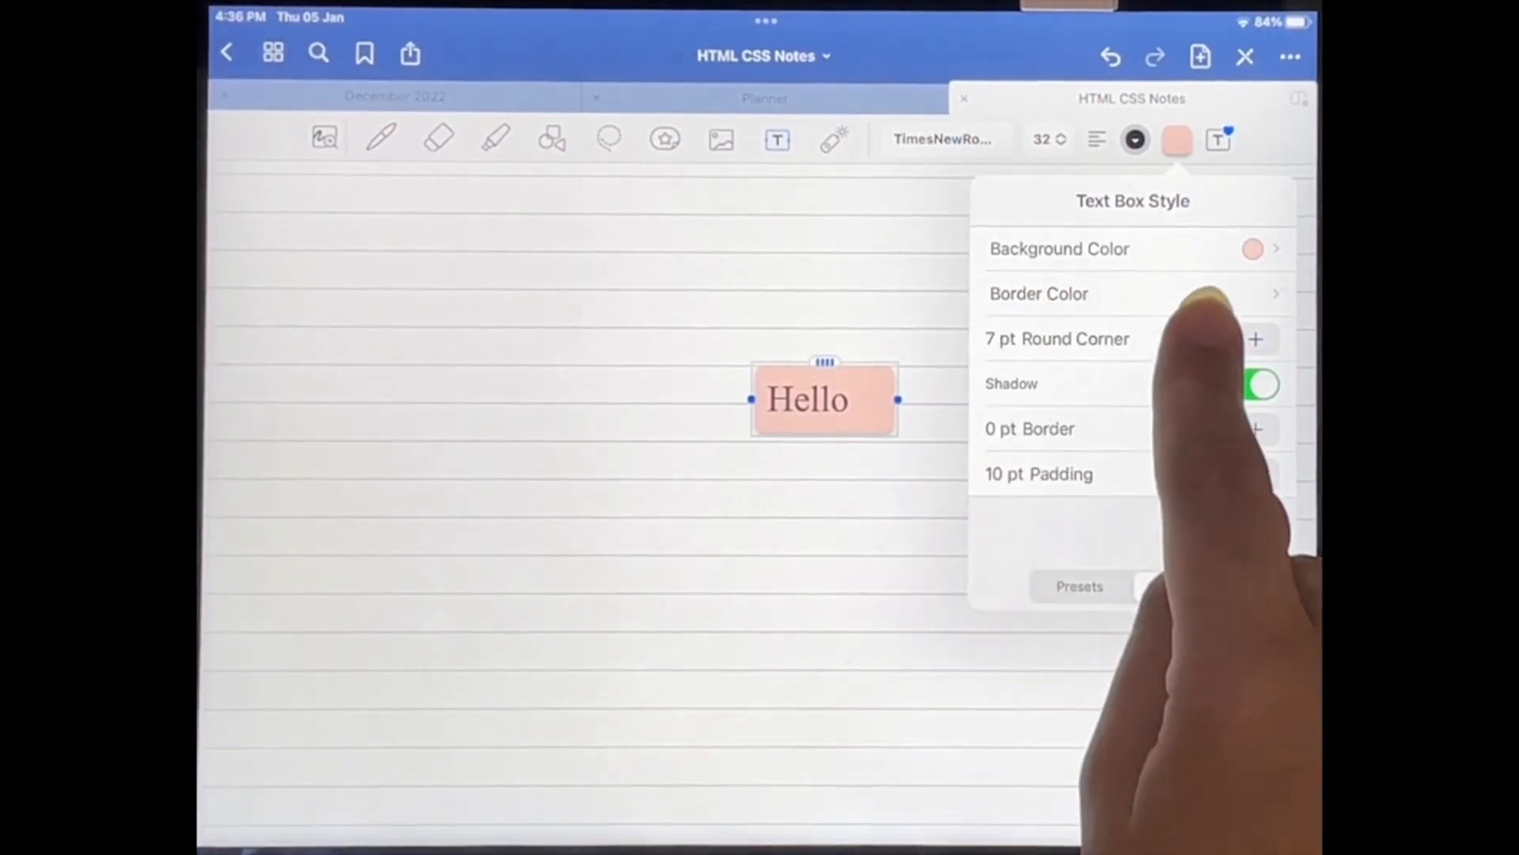
Step: Set the text box Background Color to the brighter pink FFB8E6 and return to the style settings
{"action": "left_click", "coordinate": [1059, 249]}
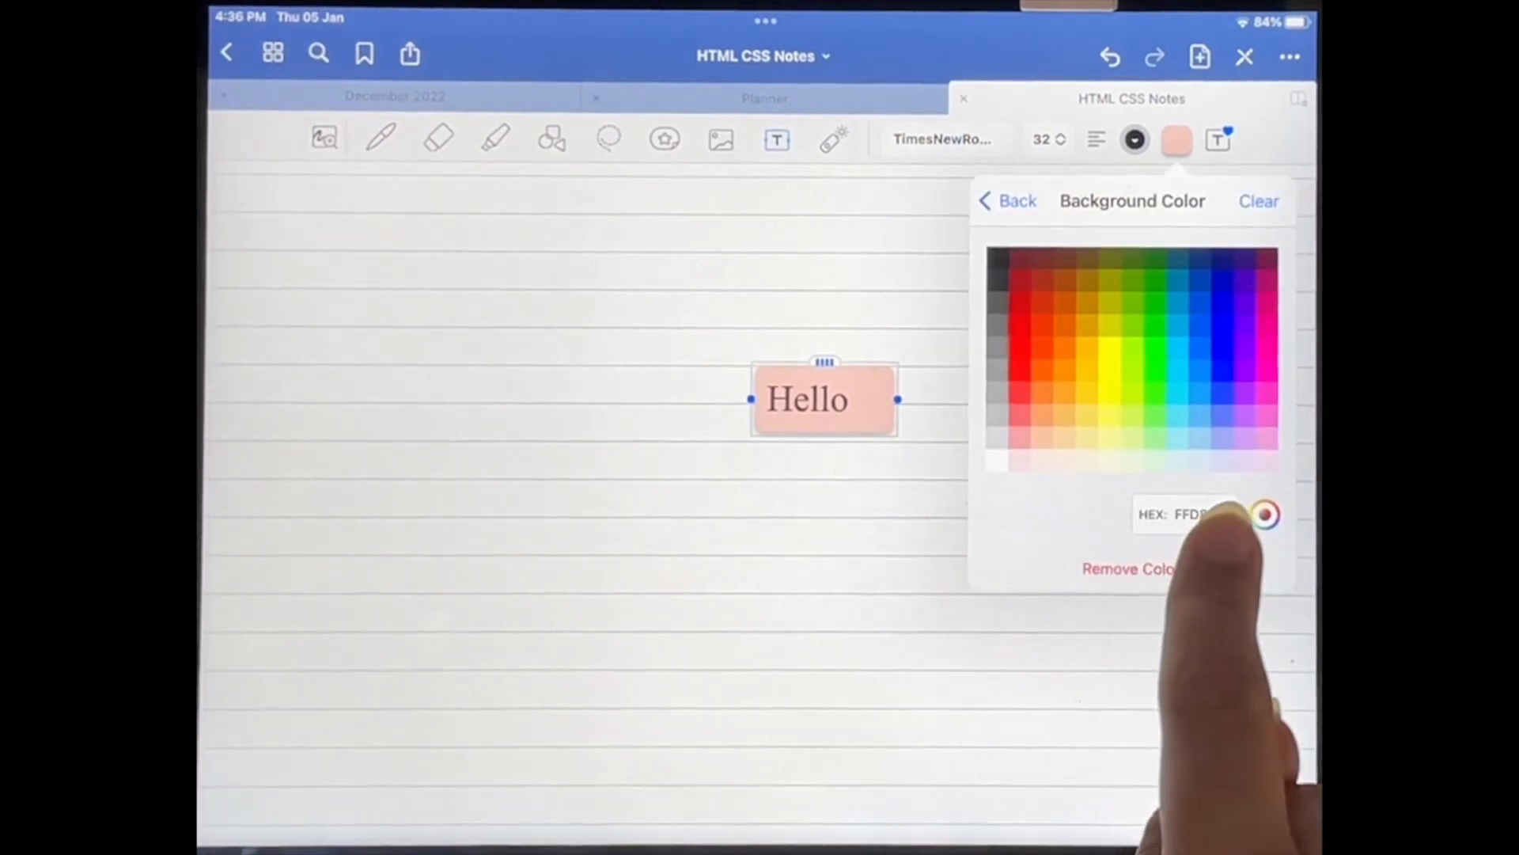
{"action": "left_click", "coordinate": [1266, 439]}
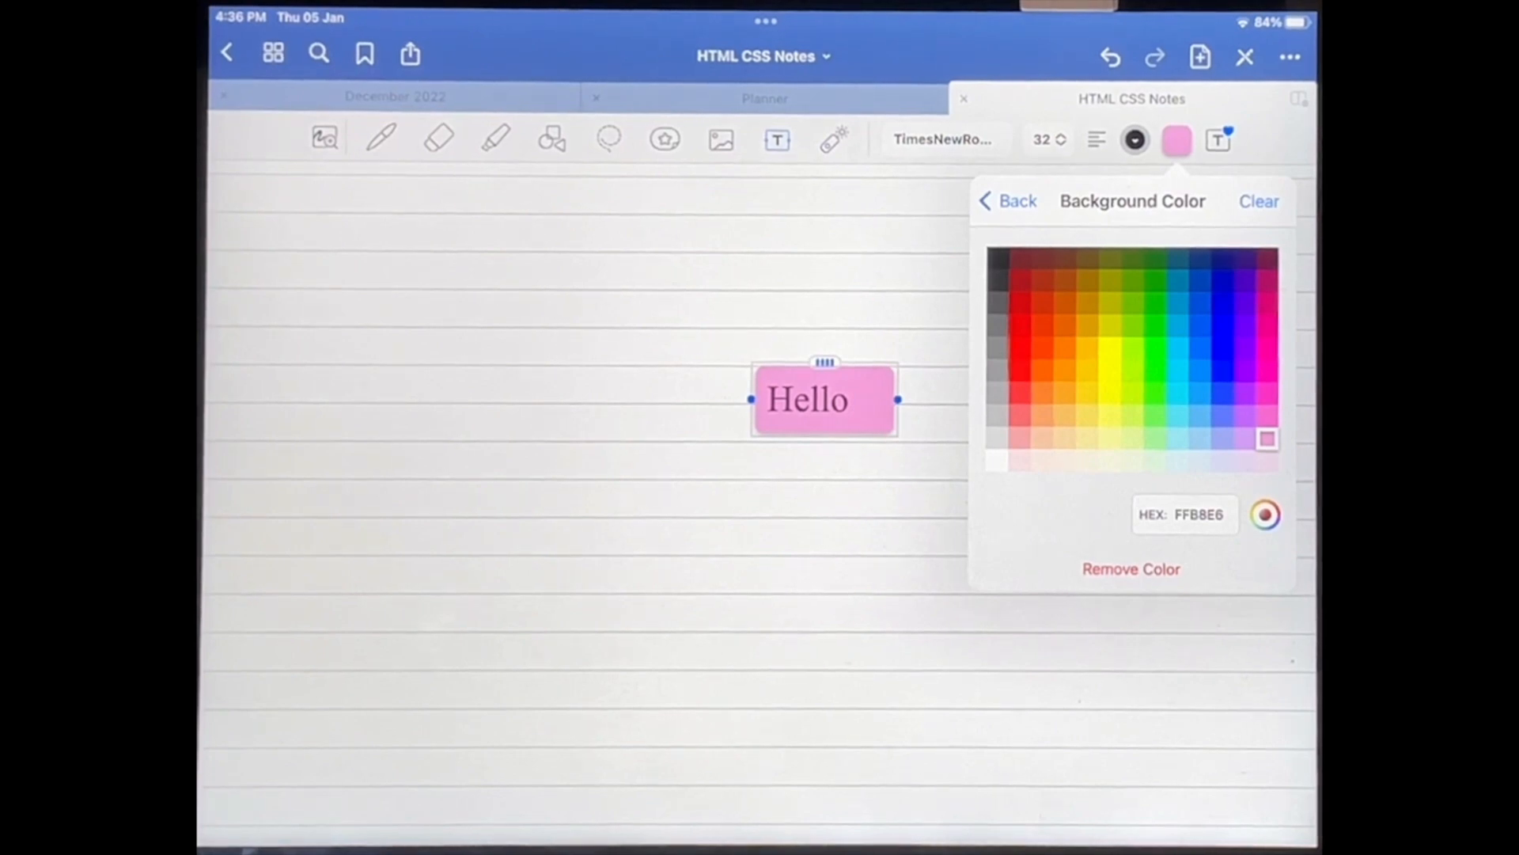
{"action": "left_click", "coordinate": [1007, 201]}
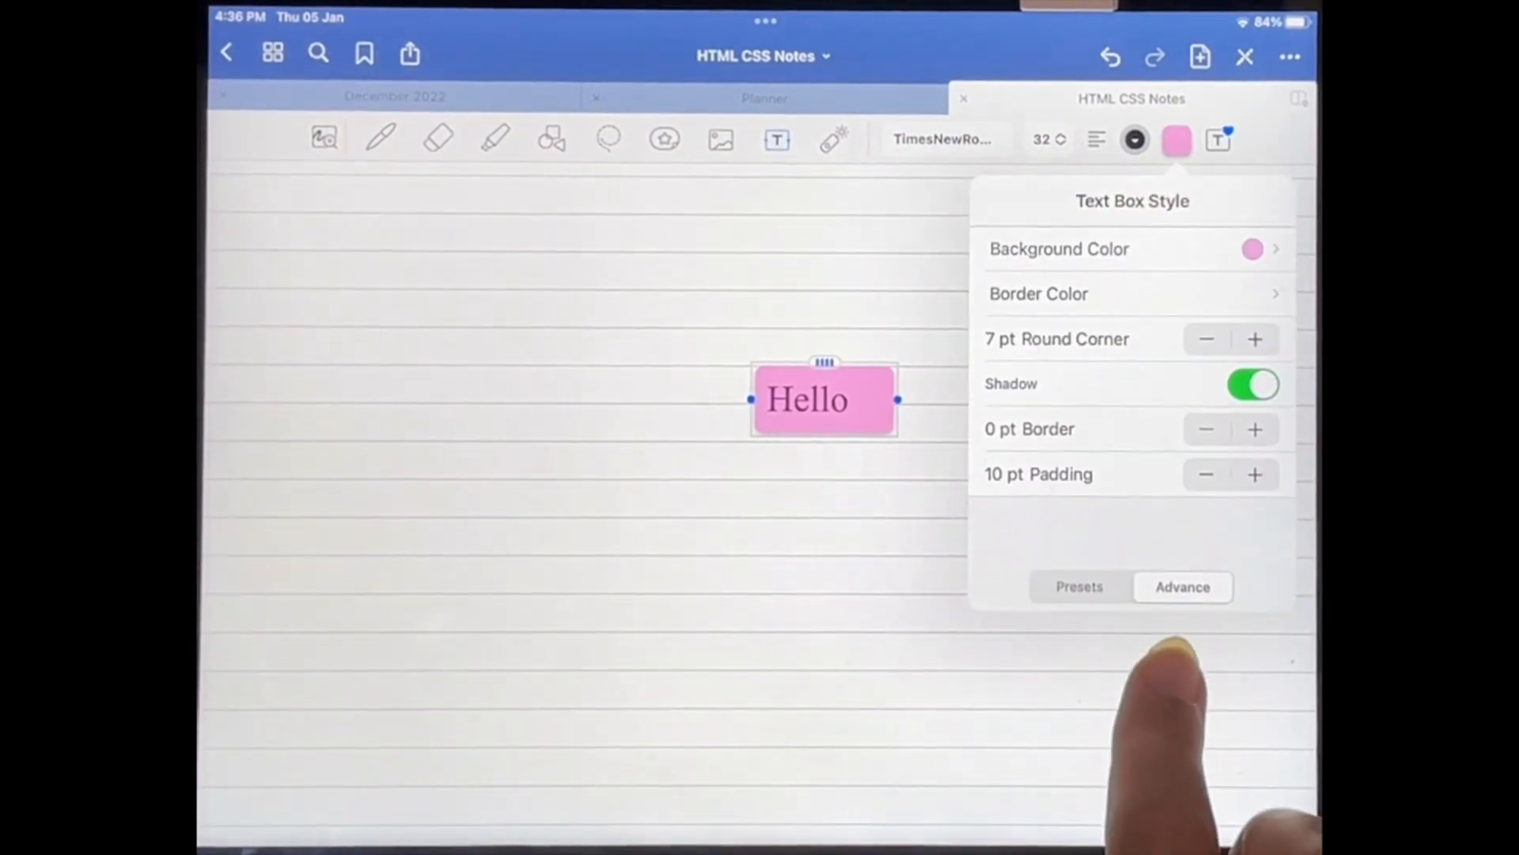